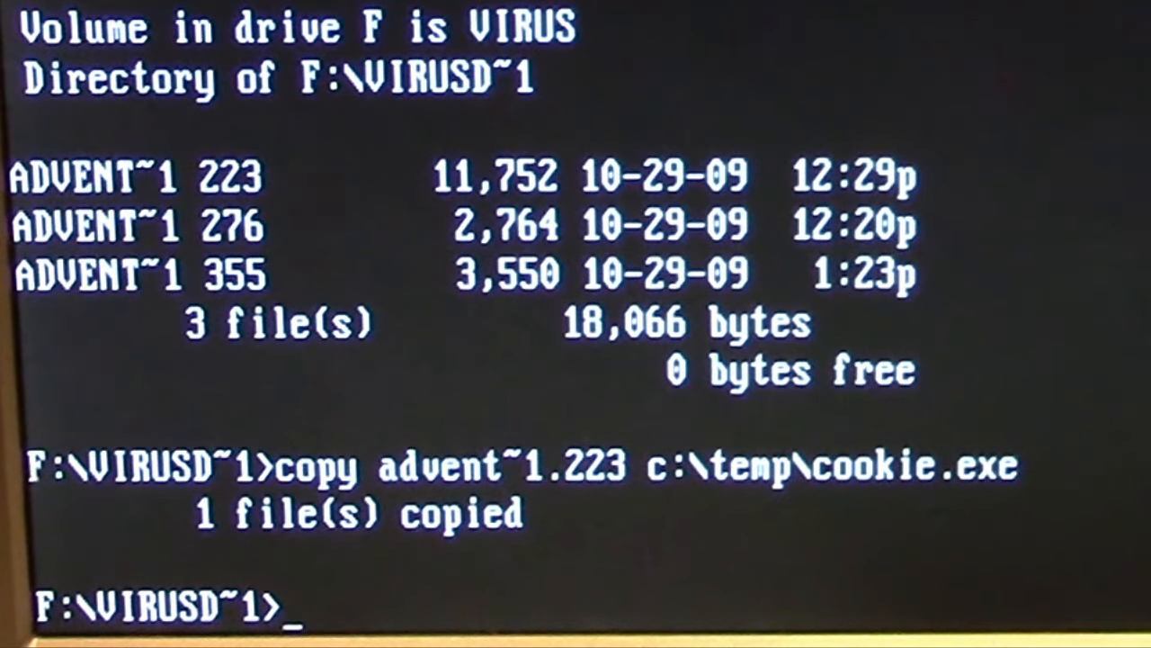
# Make C:\TEMP current and list it, showing COOKIE.EXE at 11,752 bytes.
pyautogui.write('cd')
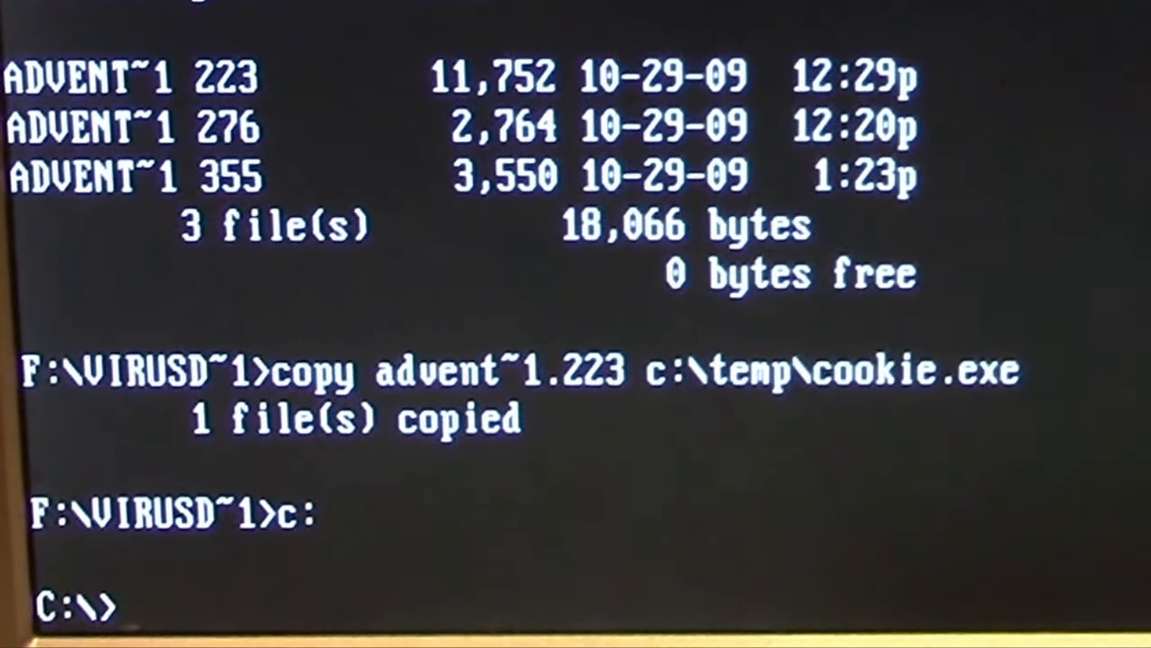
pyautogui.write('cd temp')
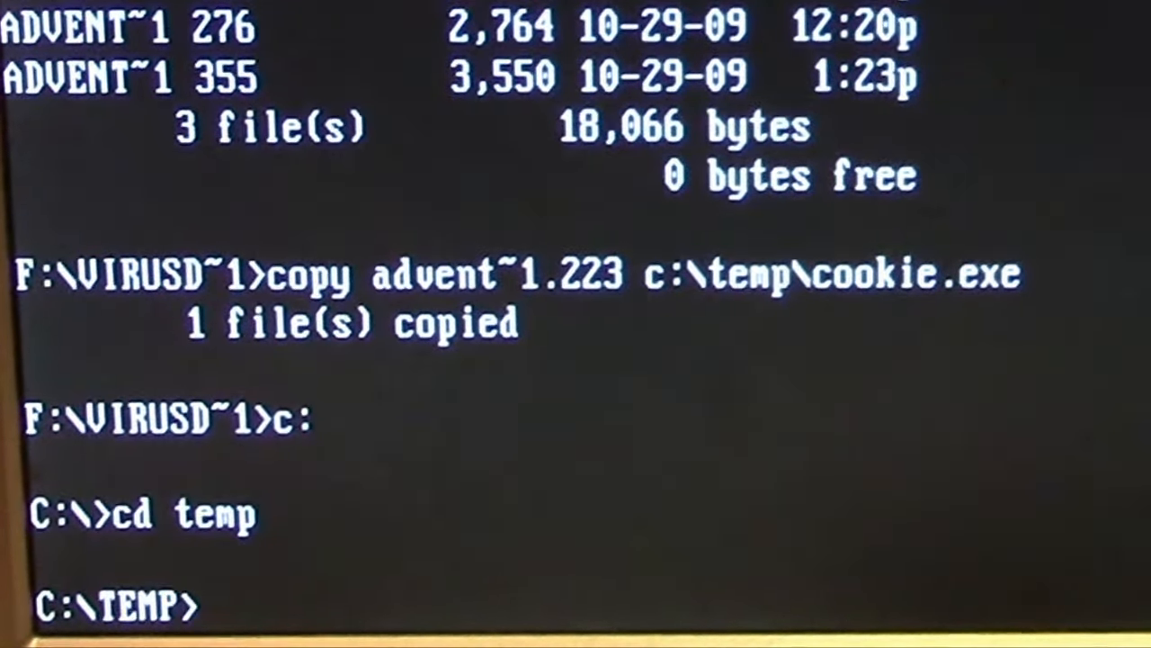
pyautogui.write('dir')
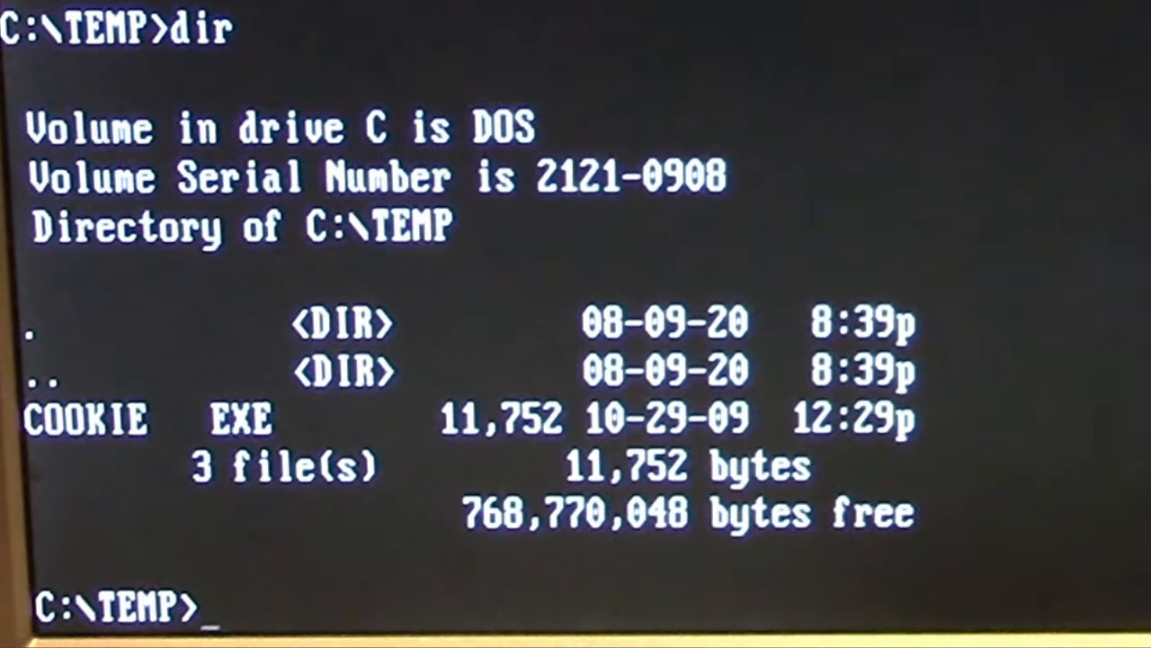
# Change the system date from 08-09-2020 to 2-17-2024 with the date command.
pyautogui.write('date')
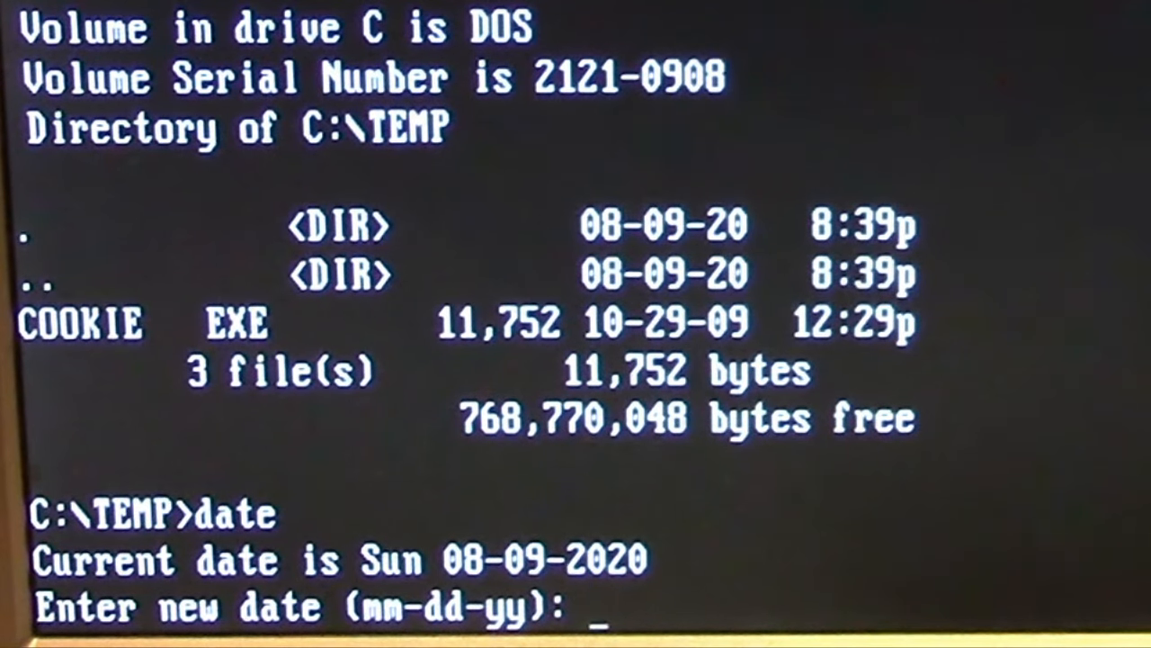
pyautogui.write('2')
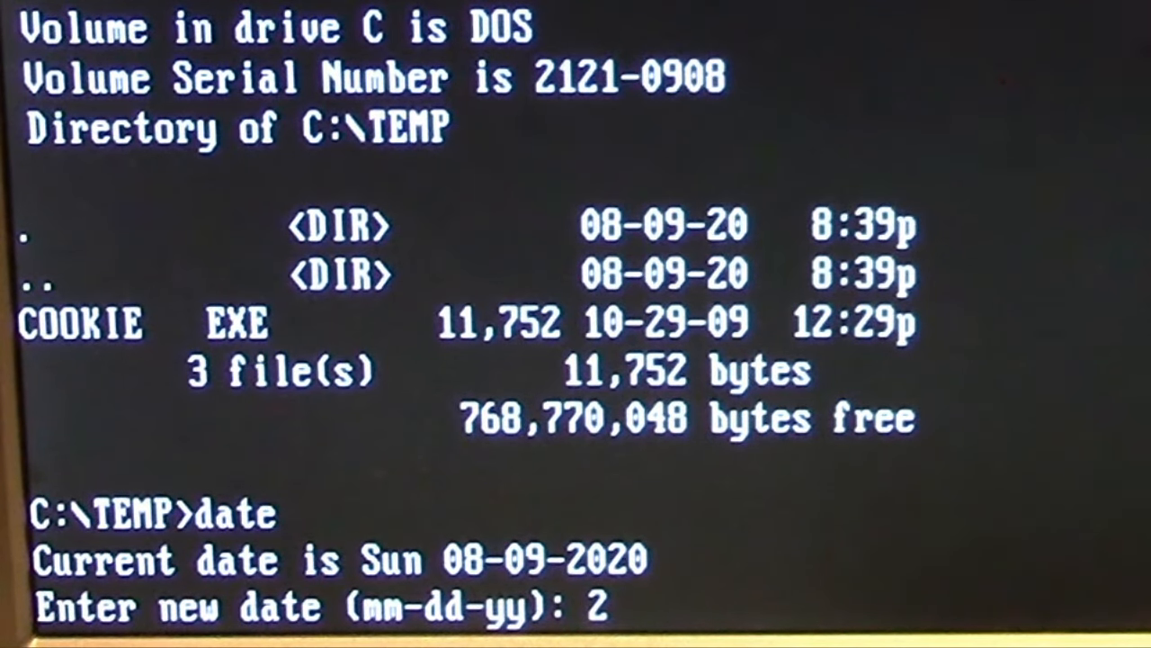
pyautogui.write('-')
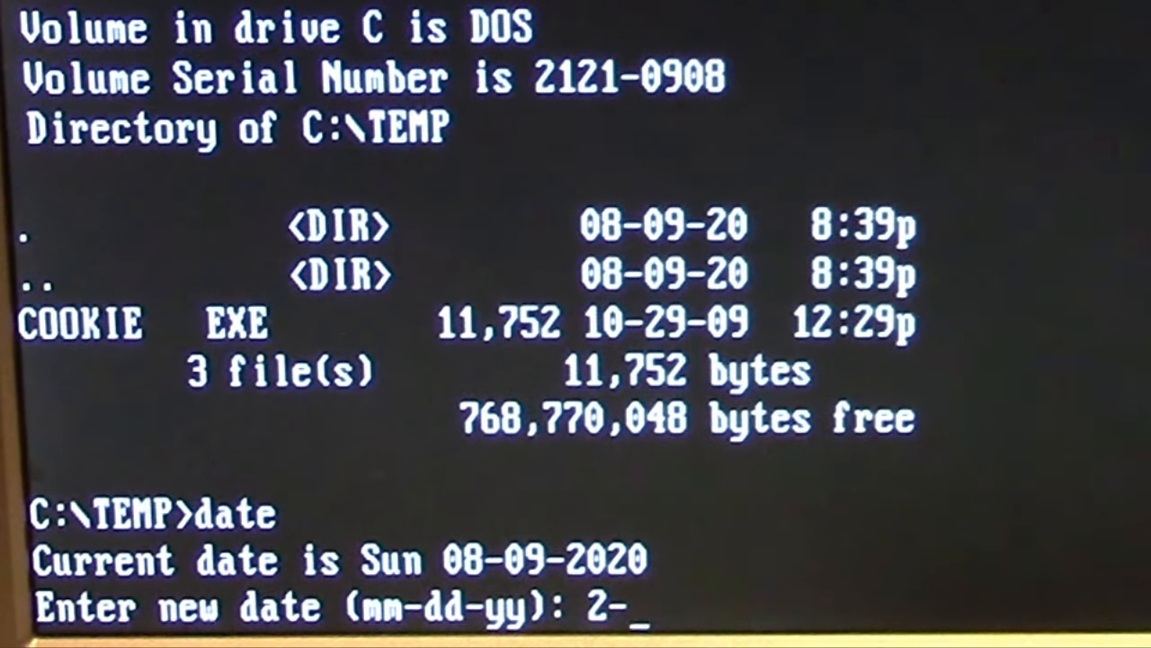
pyautogui.write('15')
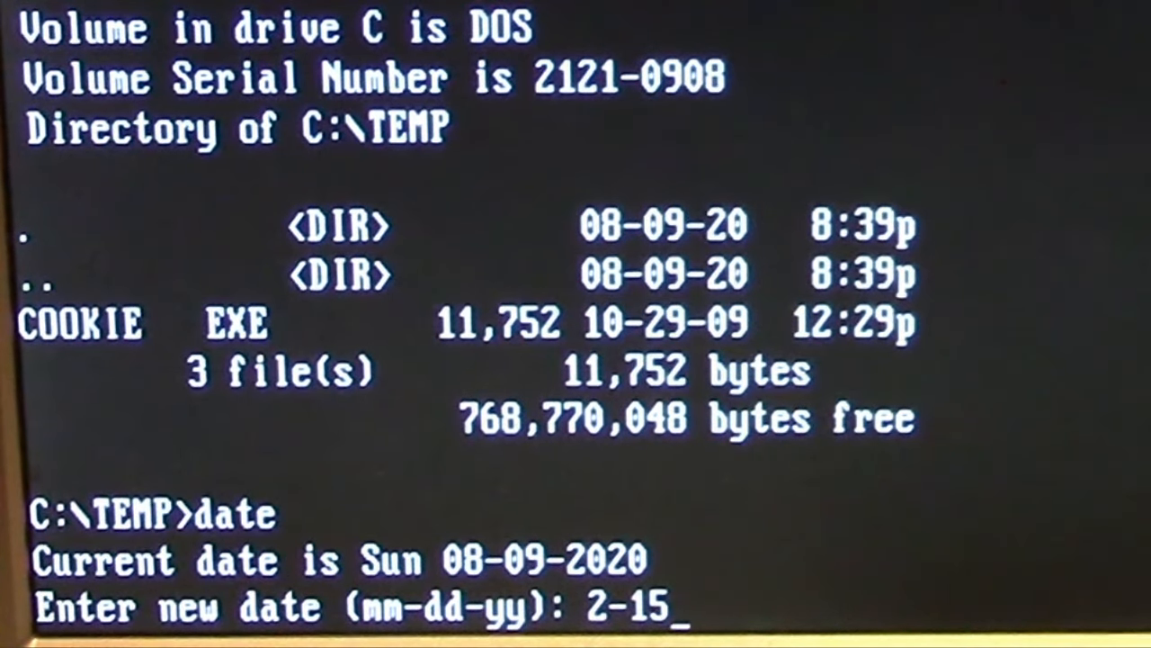
pyautogui.write('7')
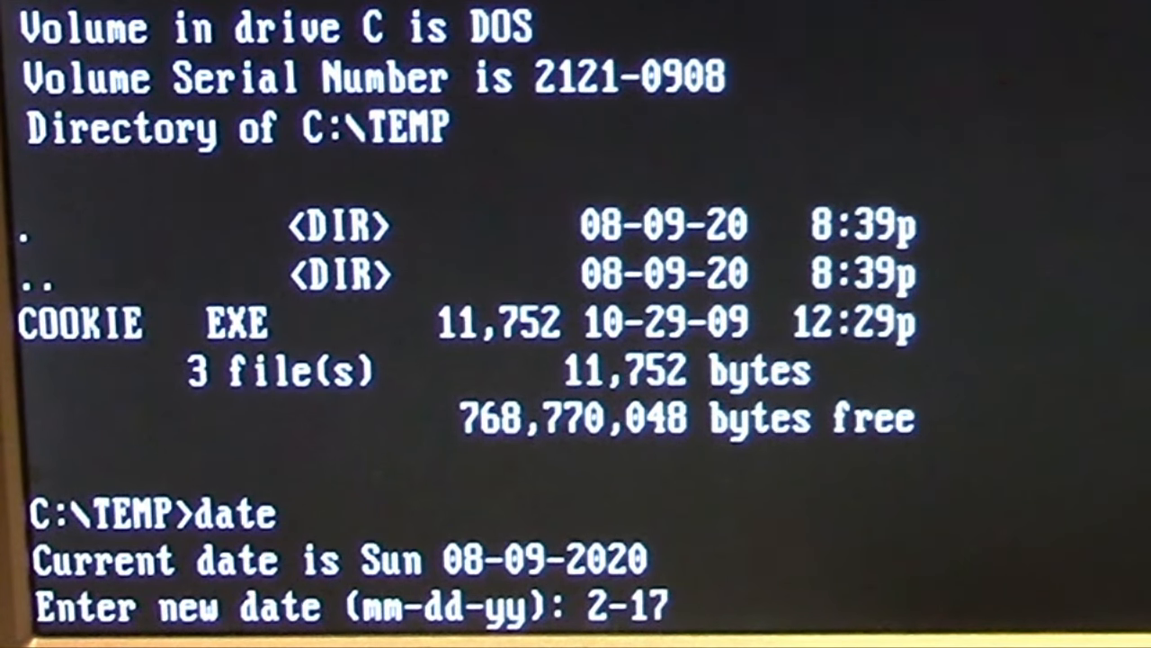
pyautogui.write('-2024')
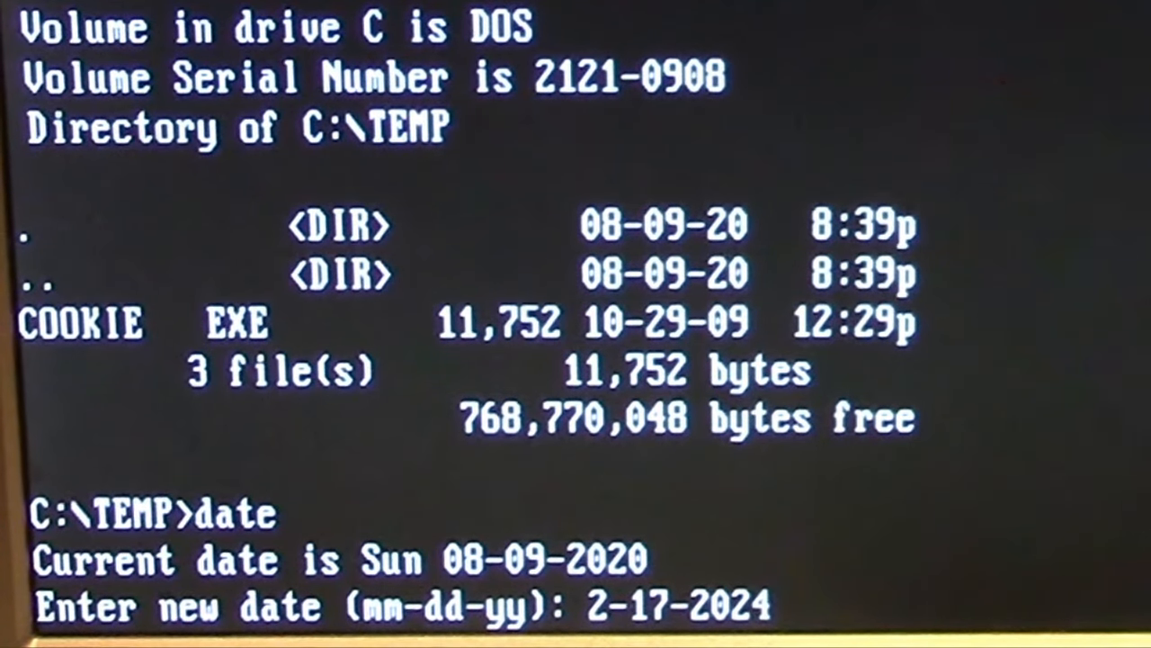
pyautogui.press('enter')
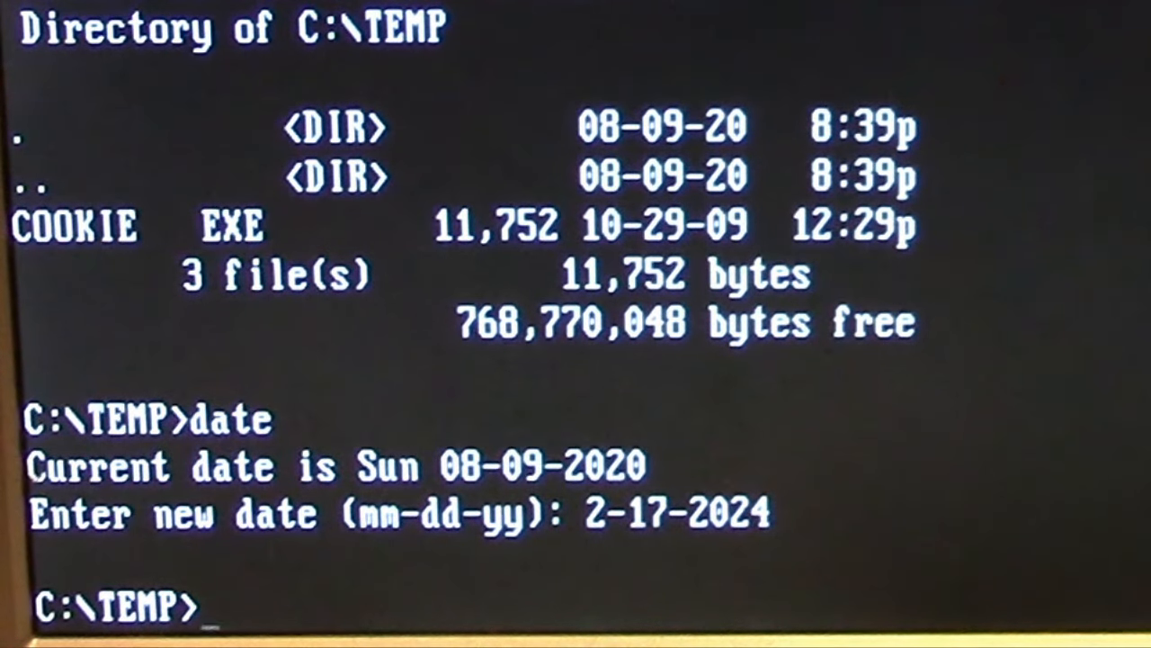
# Run COOKIE.EXE repeatedly at the C:\TEMP prompt, each run returning to the prompt.
pyautogui.write('cookie')
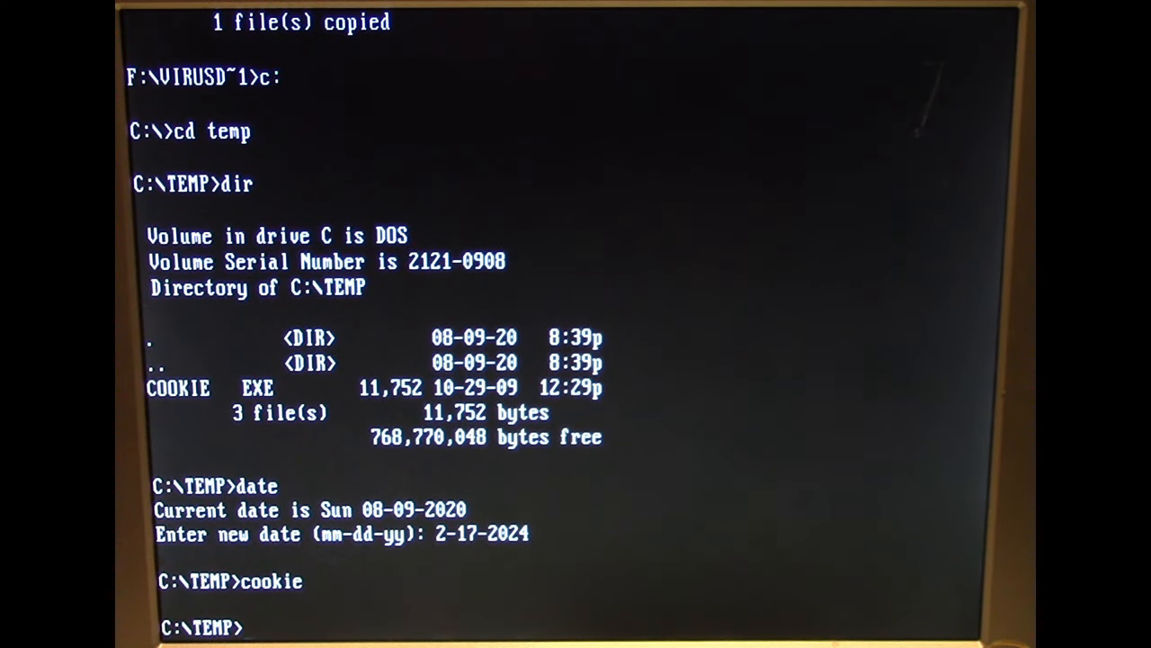
pyautogui.write('cooie')
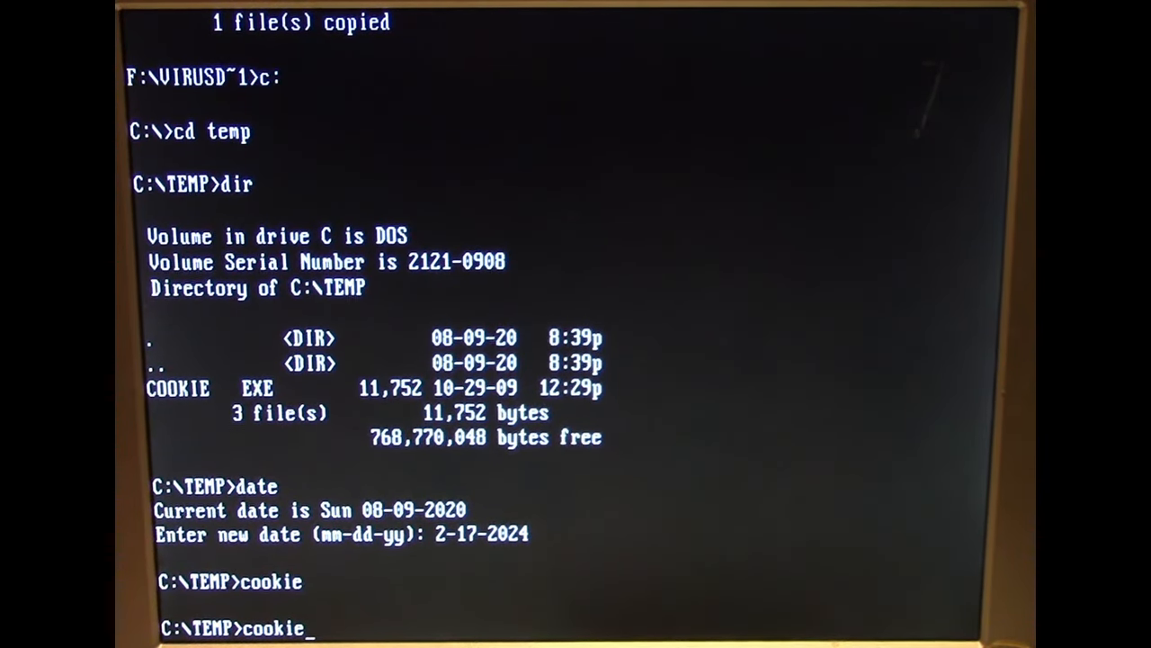
pyautogui.press('enter')
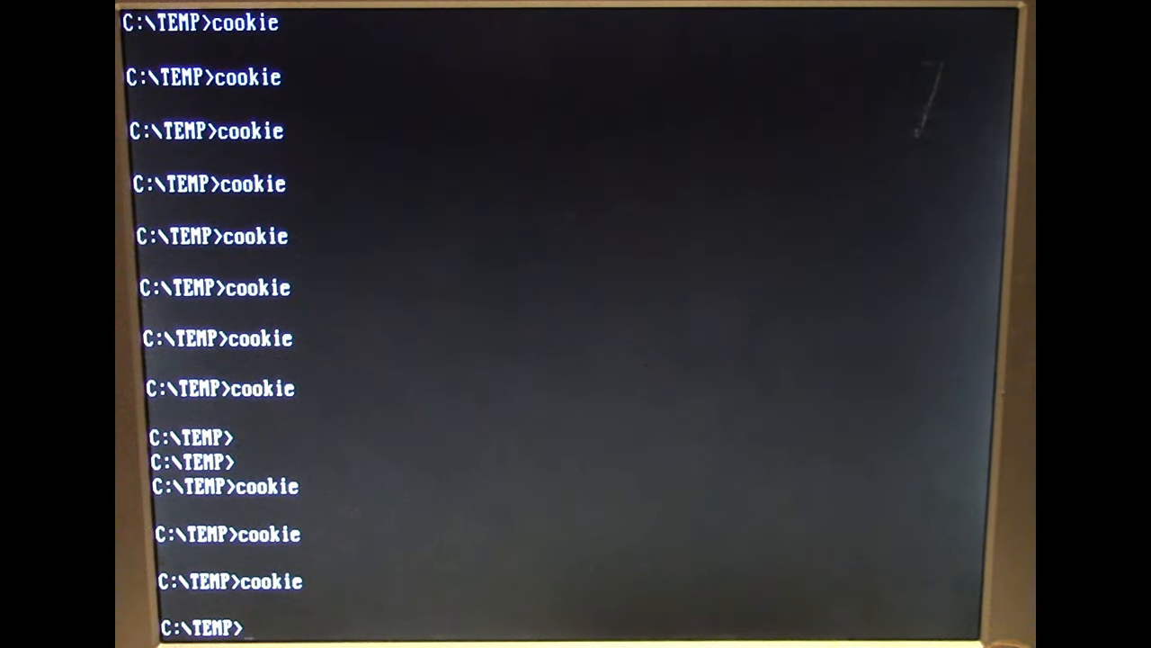
# Change the system date from 02-17-2024 to 8-5-2024.
pyautogui.write('date')
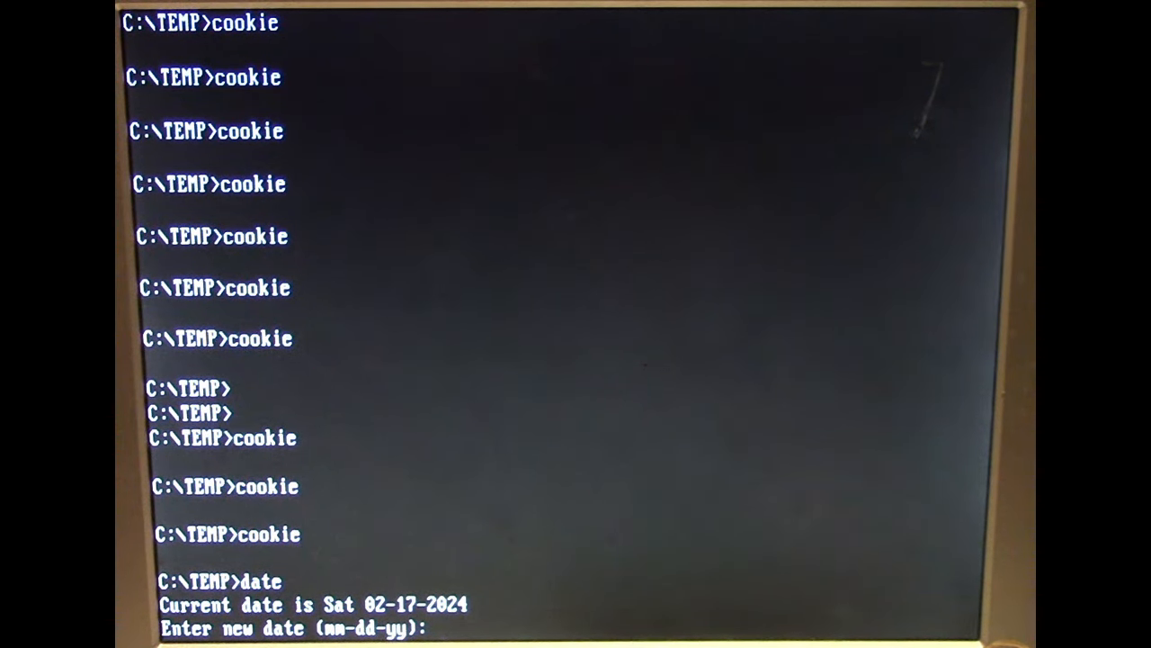
pyautogui.write('8-')
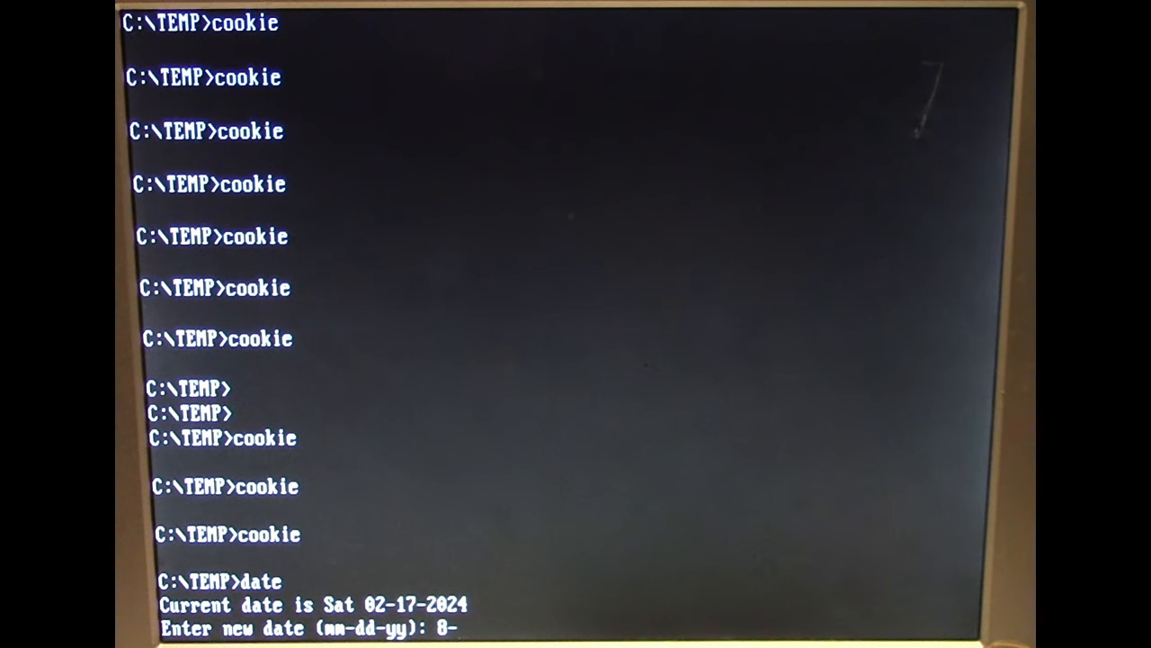
pyautogui.write('5')
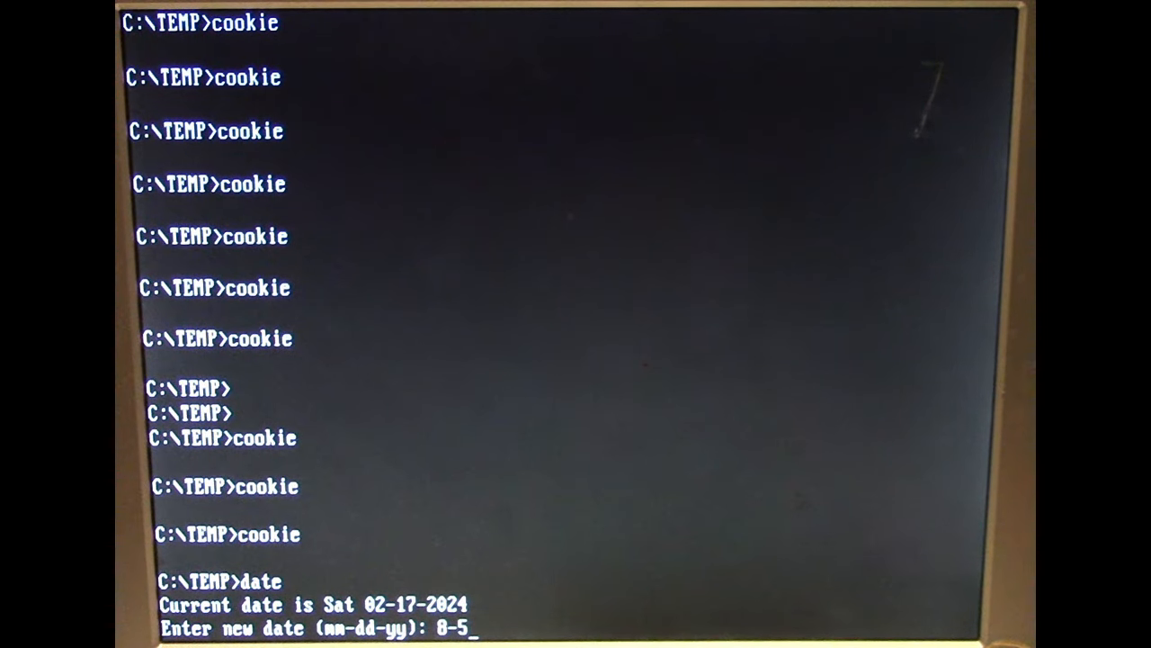
pyautogui.write('-2024')
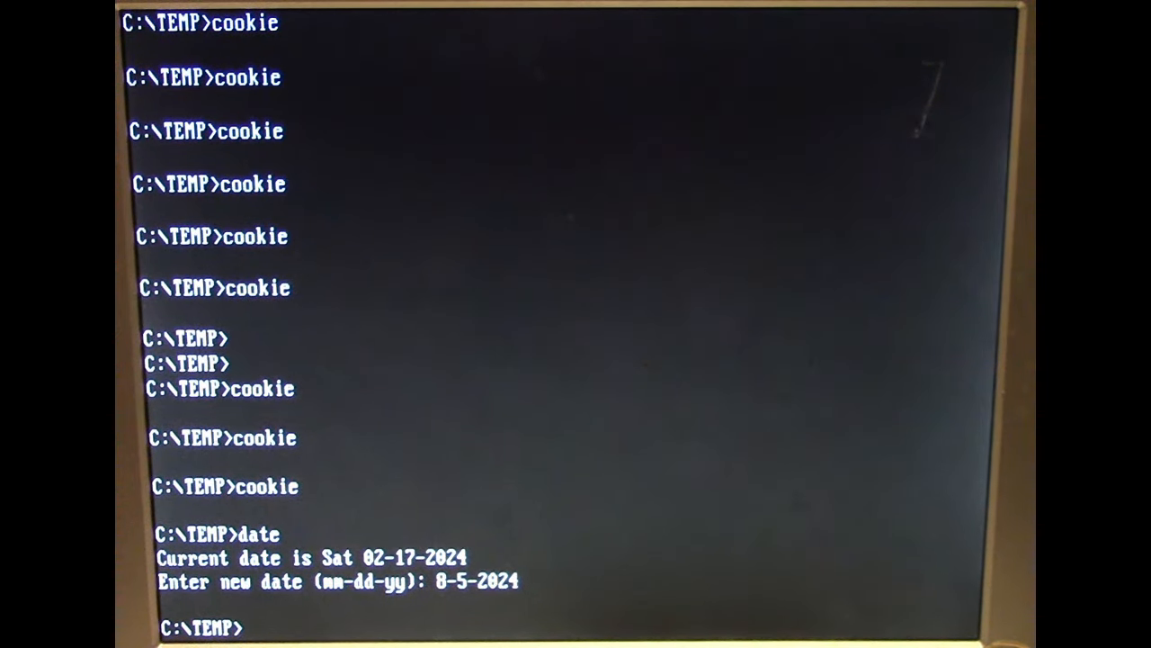
# Enter cookie at the C:\TEMP prompt to run it under the August date.
pyautogui.write('c')
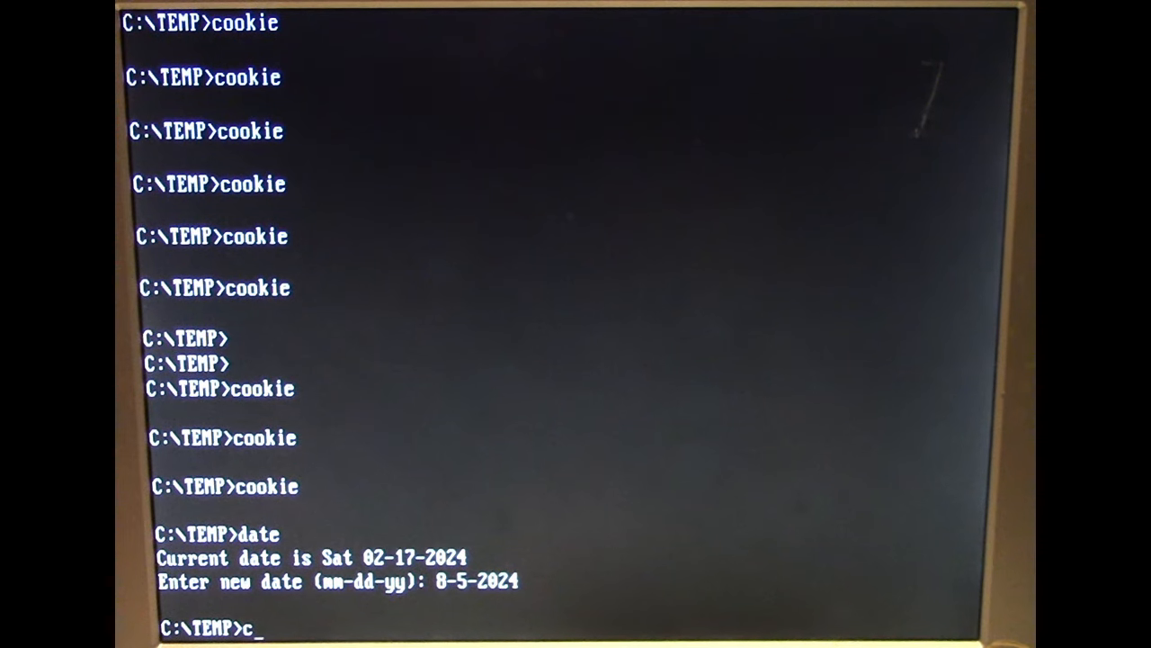
pyautogui.write('ookie')
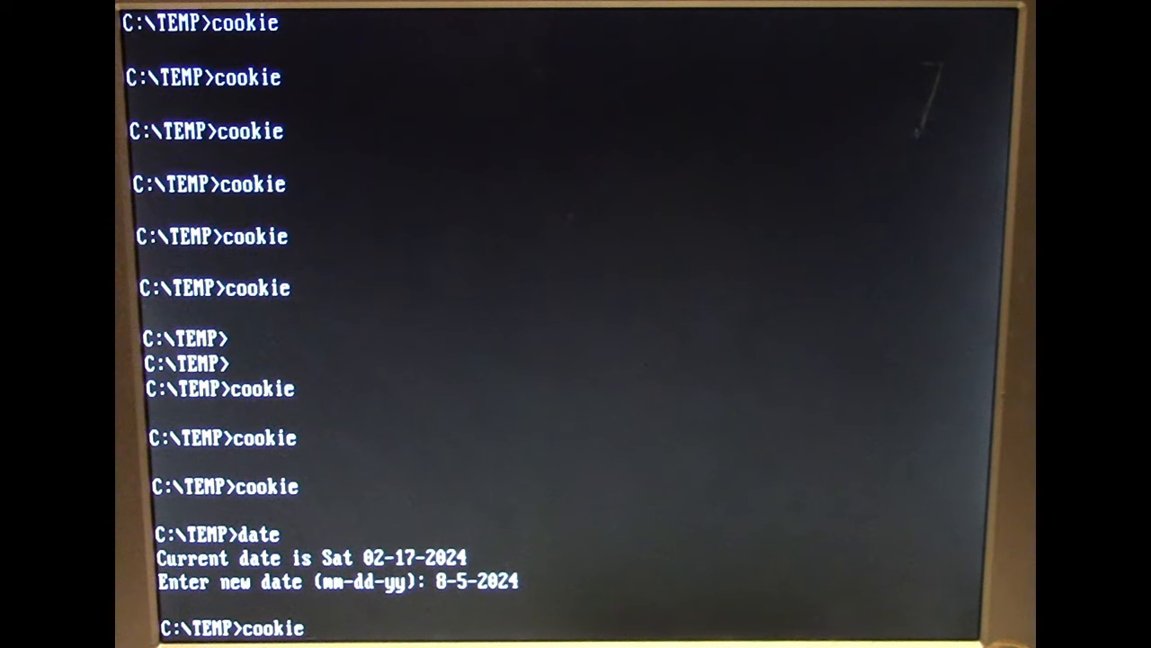
pyautogui.press('Return')
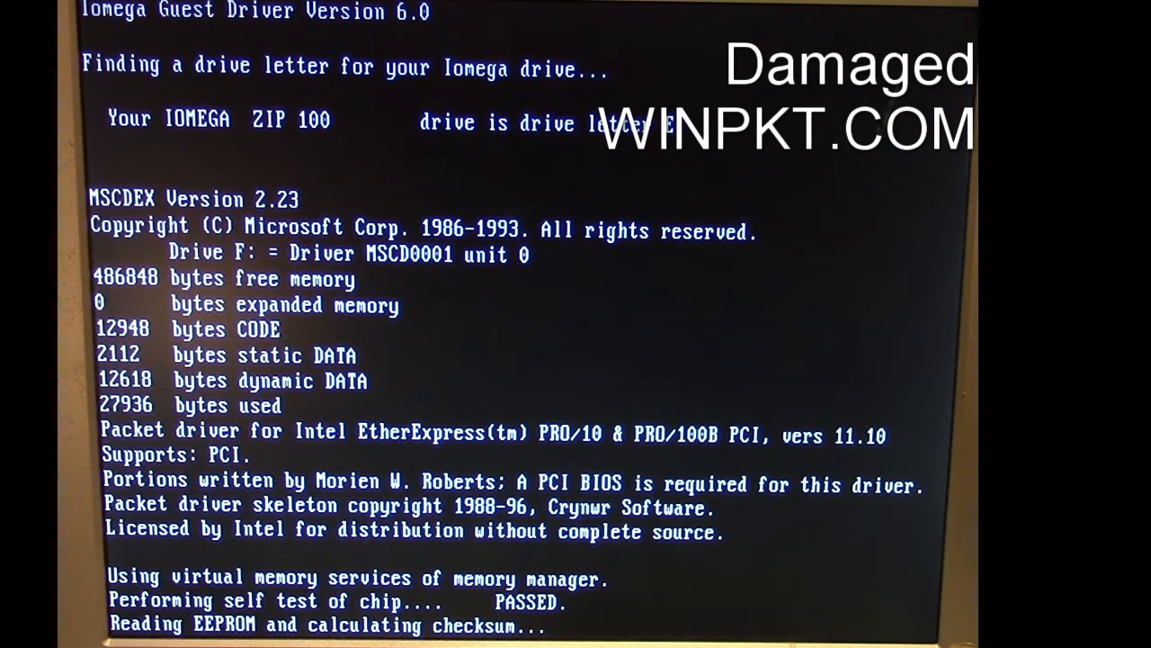
# After reboot, list C:\NETWORK showing WINPKT.COM at 22 bytes and enter winpkt.
pyautogui.scroll(-3)
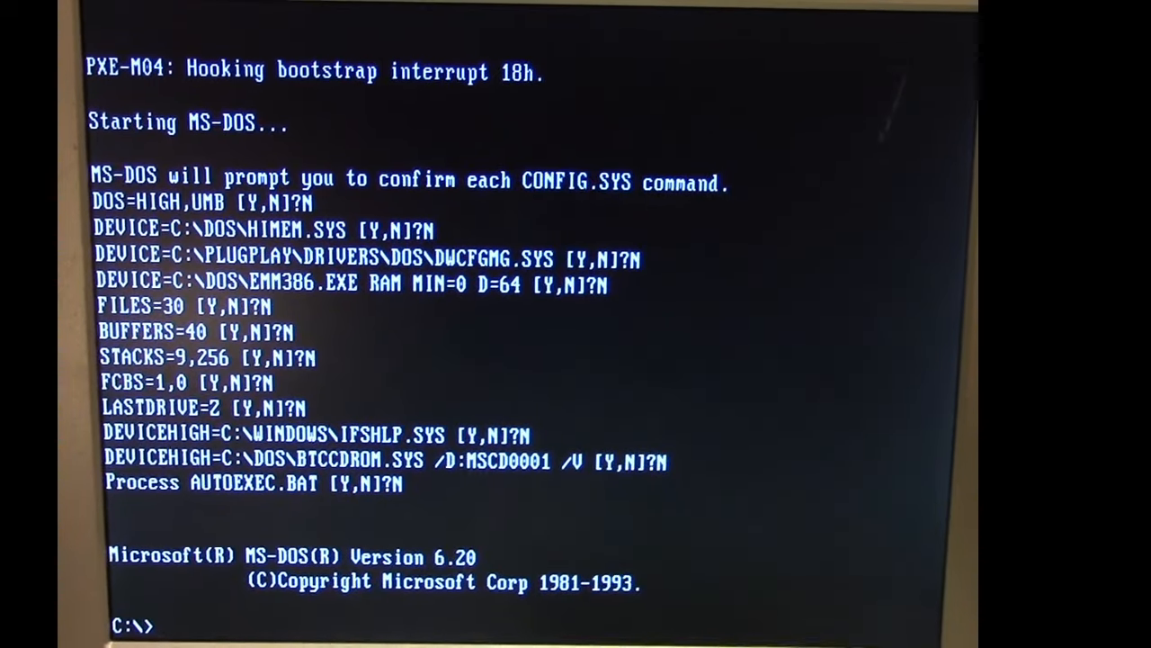
pyautogui.write('cd network')
pyautogui.write('dir')
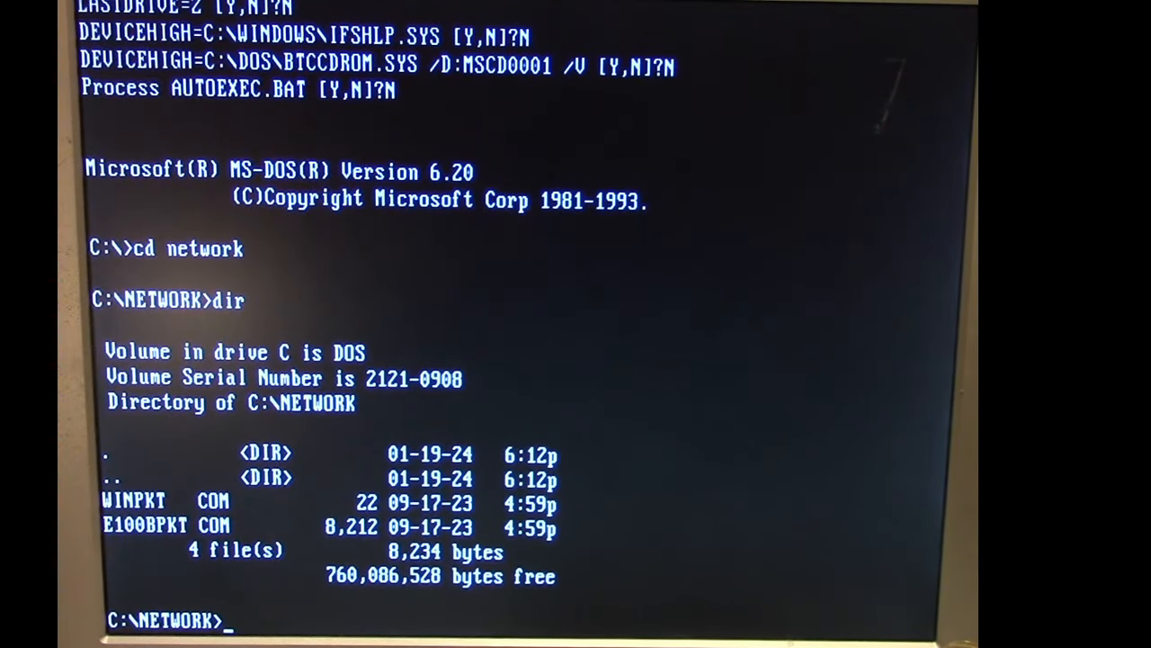
pyautogui.write('winpkt')
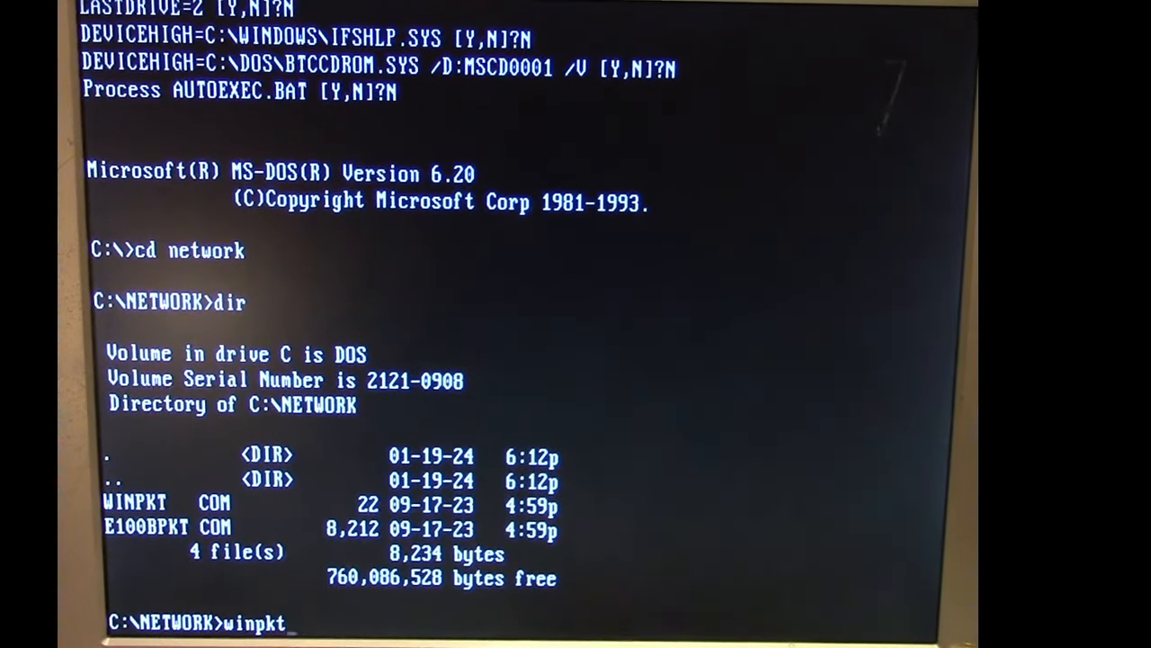